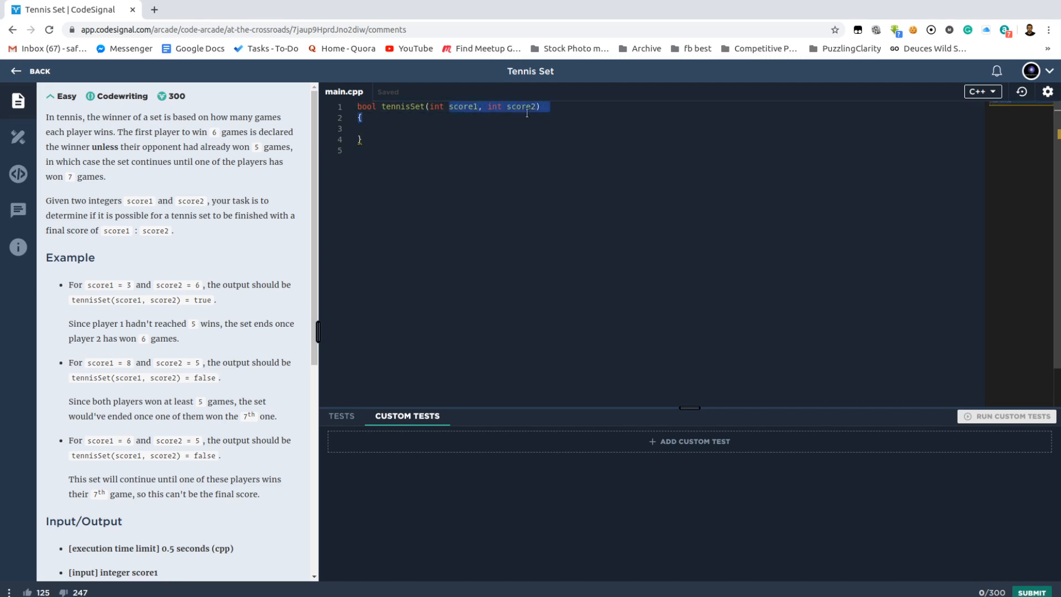
Declare int min = std::min(score1, score2) and int max = std::max(score1, score2), then begin the return.
{"action": "left_click", "coordinate": [474, 128]}
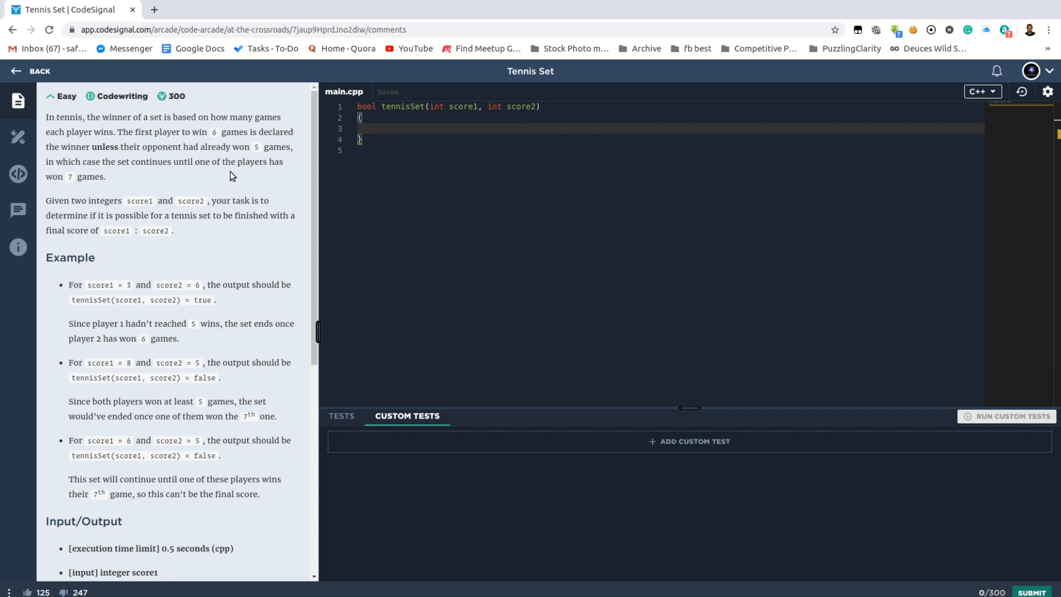
{"action": "mouse_move", "coordinate": [276, 207]}
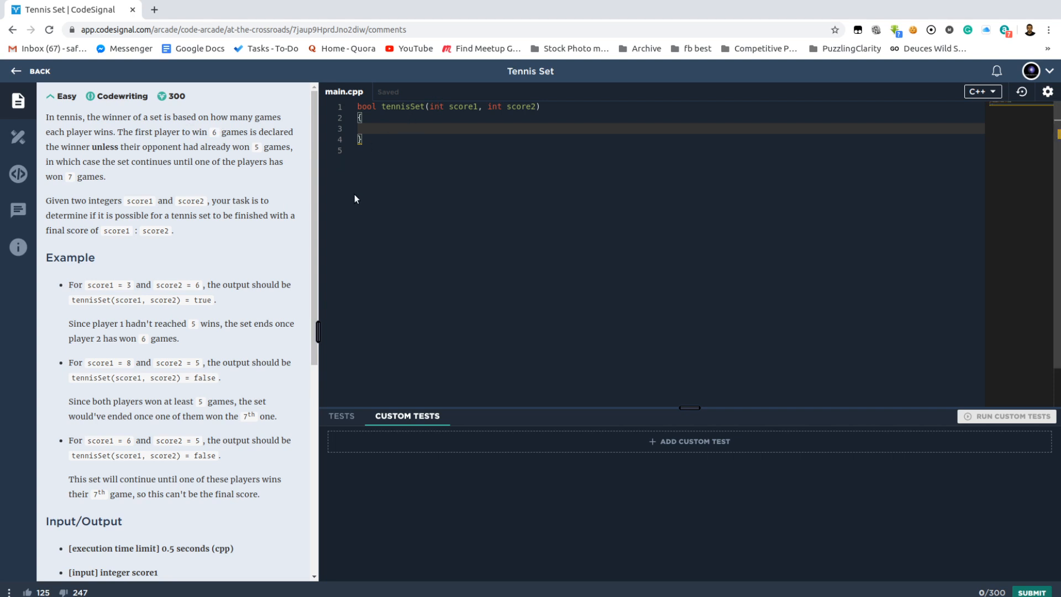
{"action": "mouse_move", "coordinate": [445, 103]}
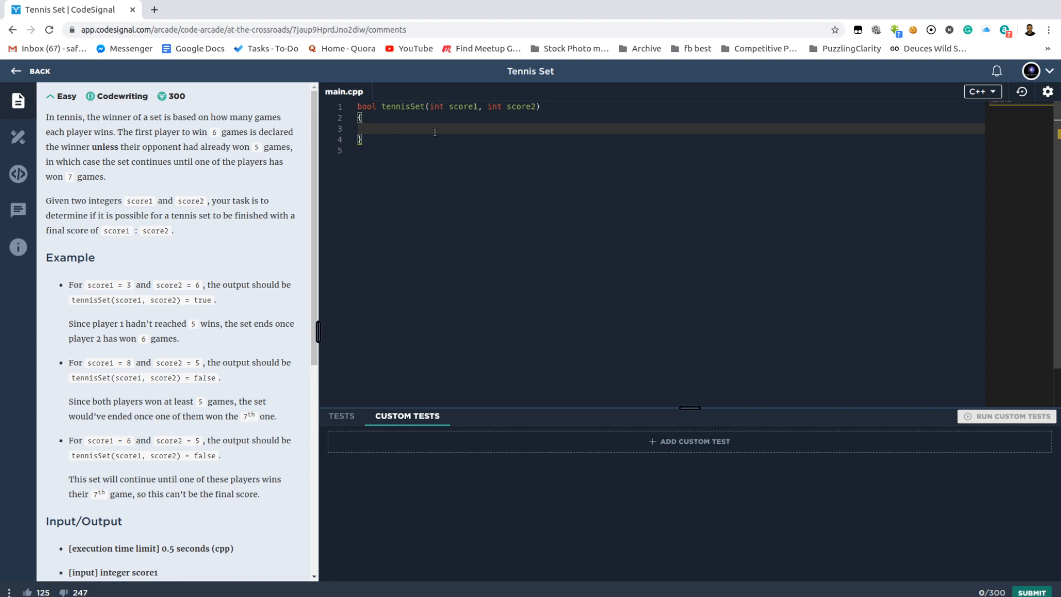
{"action": "type", "text": "int"}
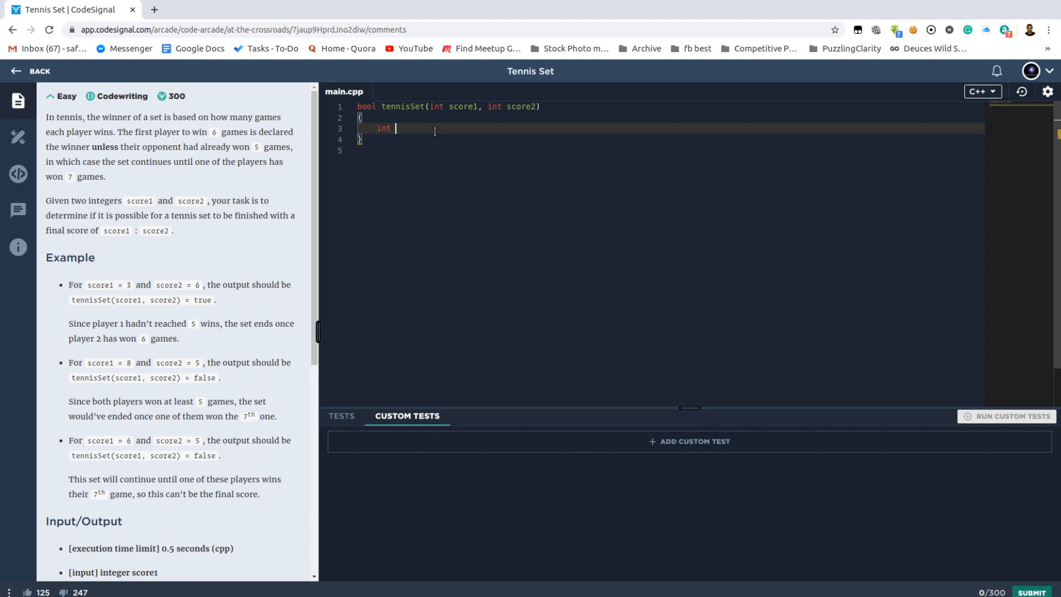
{"action": "type", "text": "min = std::min(s"}
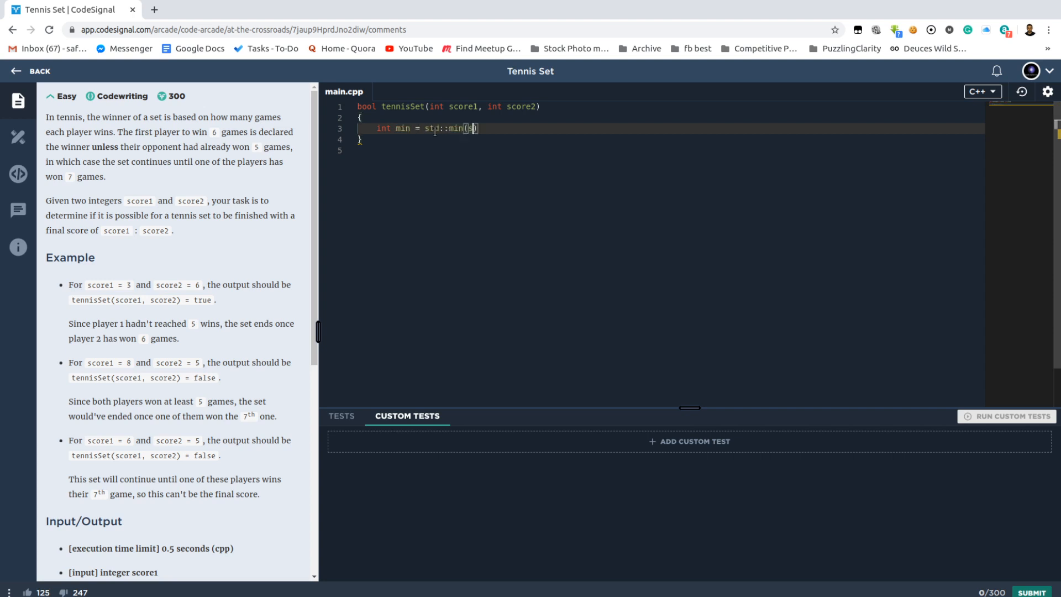
{"action": "type", "text": "core1, score2"}
{"action": "type", "text": "int max = st"}
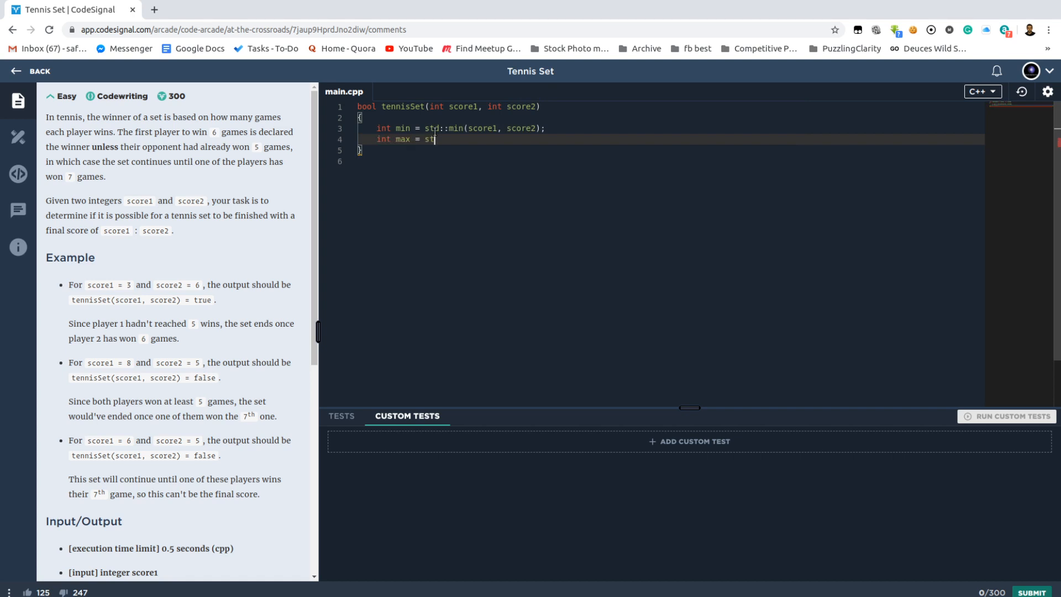
{"action": "type", "text": "d::max((scor"}
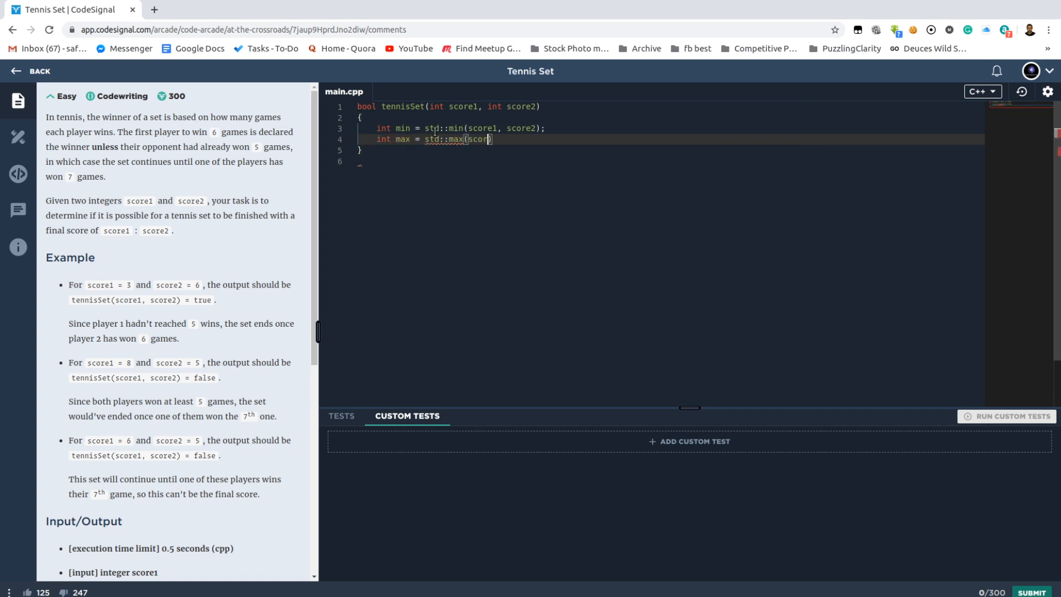
{"action": "type", "text": "score1, score2"}
{"action": "type", "text": "return ("}
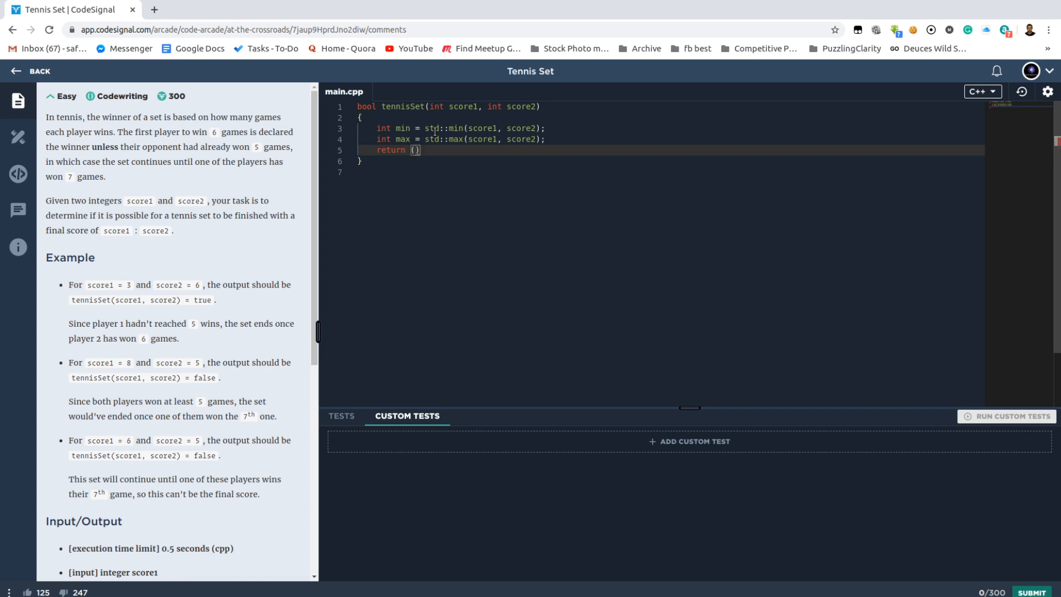
Write return (max == 6 && min < 5) || (max == 7 && min > 5 && min < 7);.
{"action": "type", "text": "max == 6"}
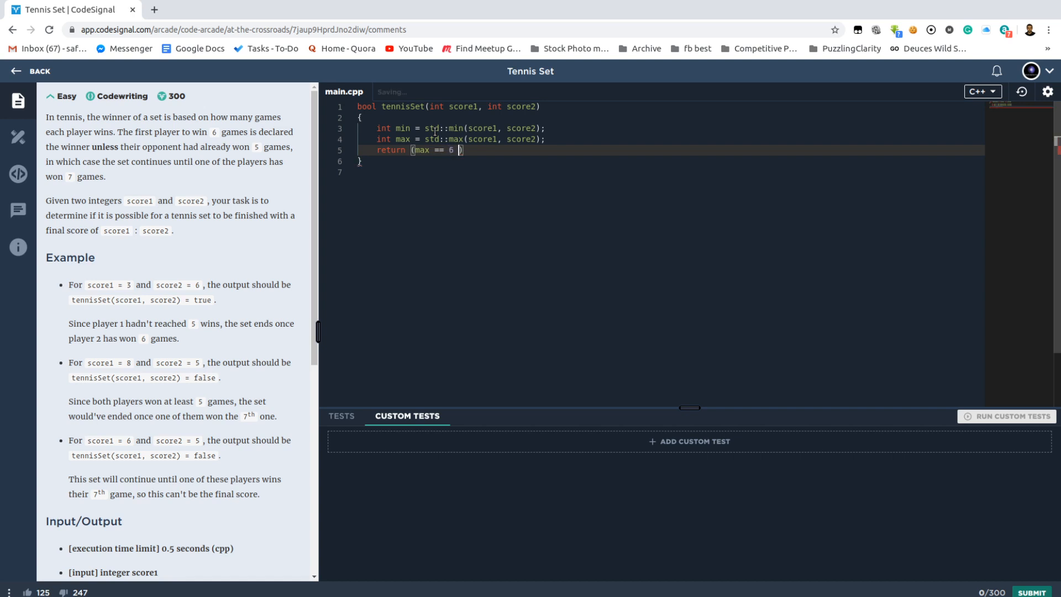
{"action": "type", "text": "&& min"}
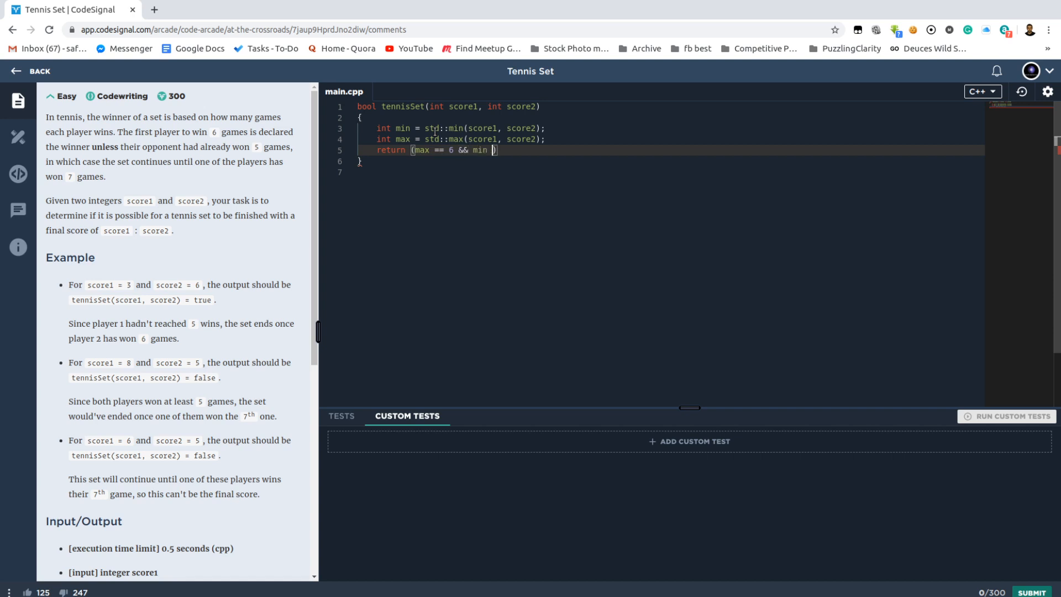
{"action": "type", "text": "<"}
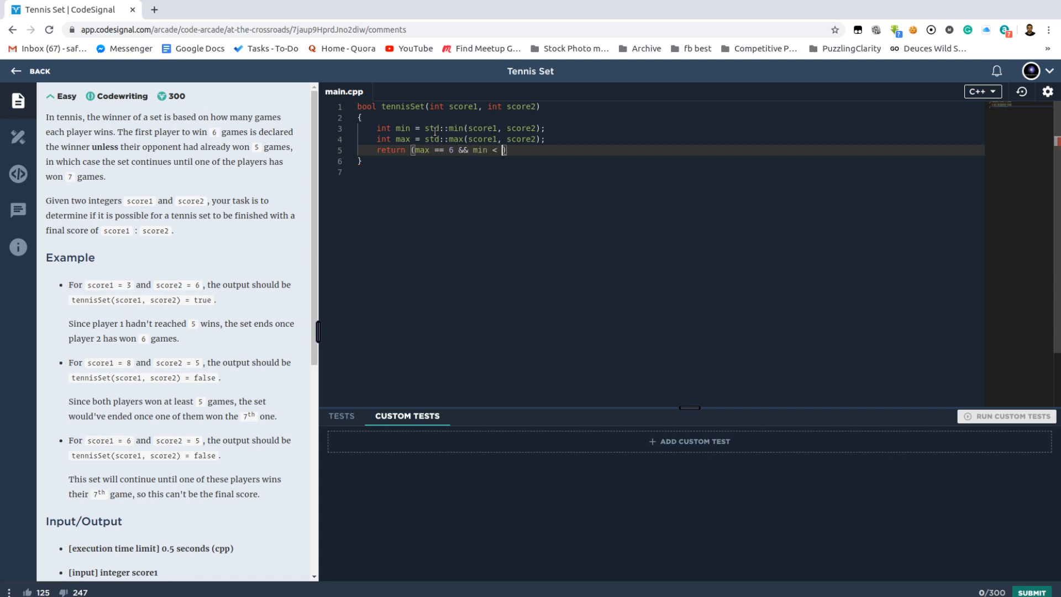
{"action": "type", "text": "5)"}
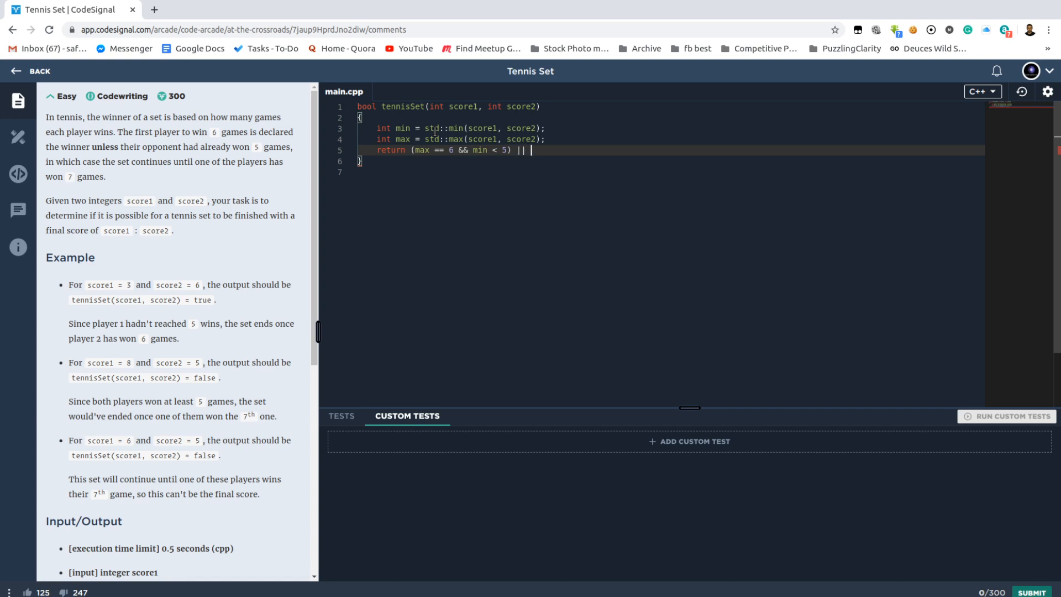
{"action": "type", "text": "(ma >"}
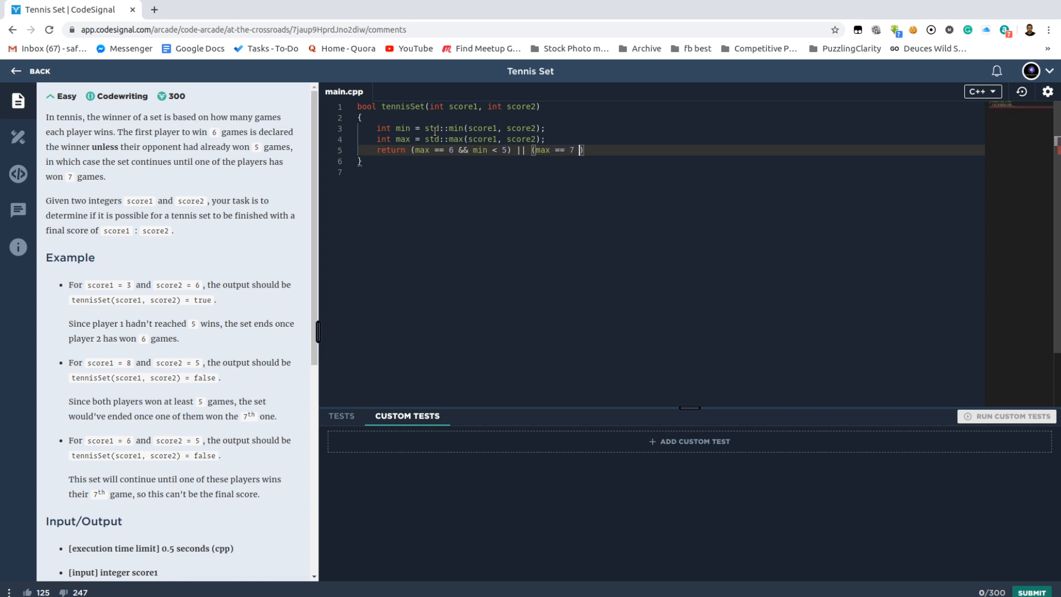
{"action": "type", "text": "||"}
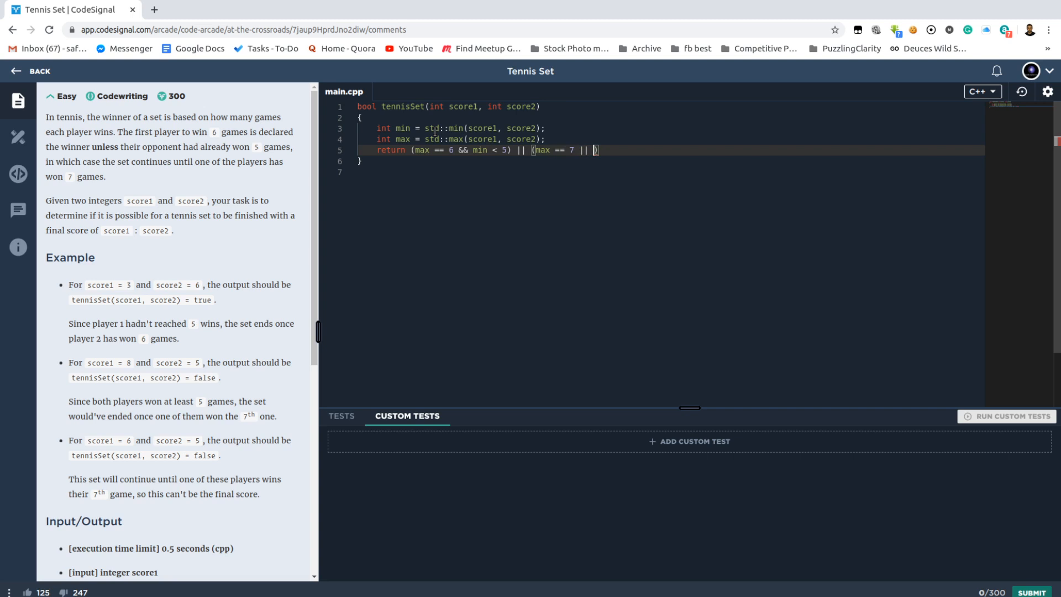
{"action": "type", "text": "min >"}
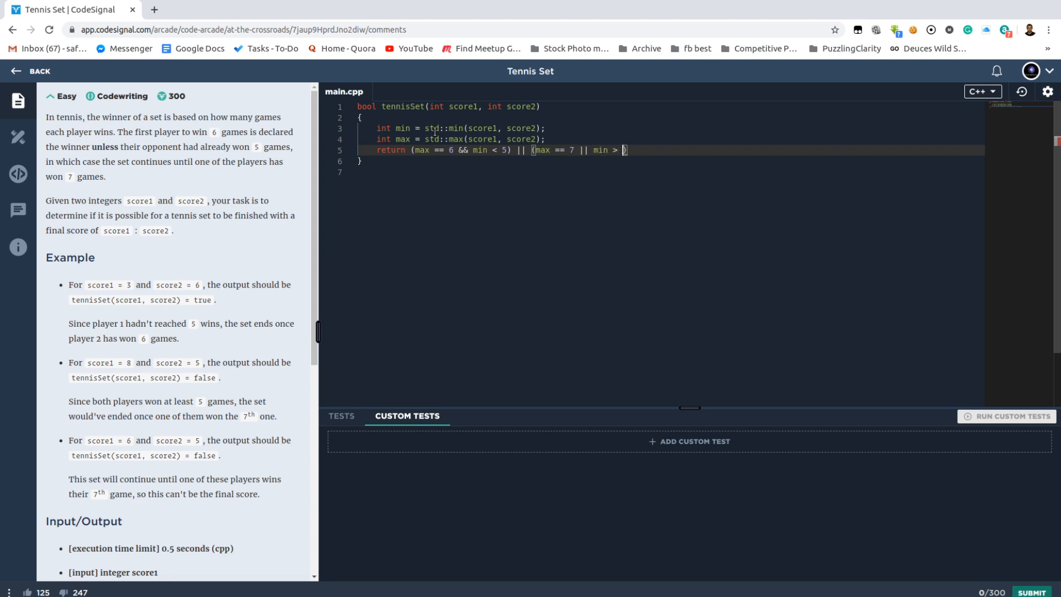
{"action": "type", "text": "5"}
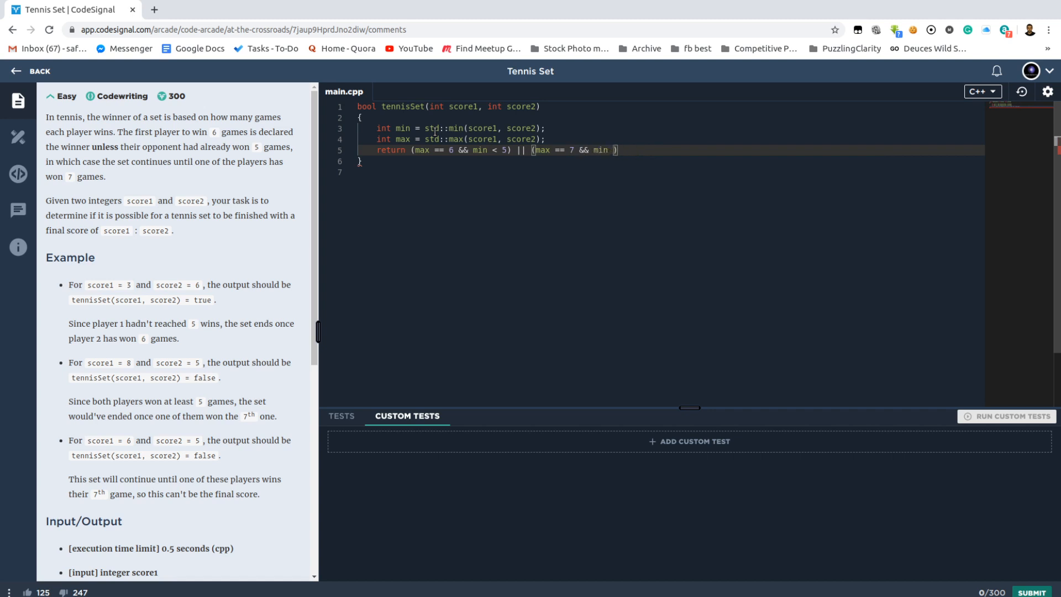
{"action": "type", "text": "> 5"}
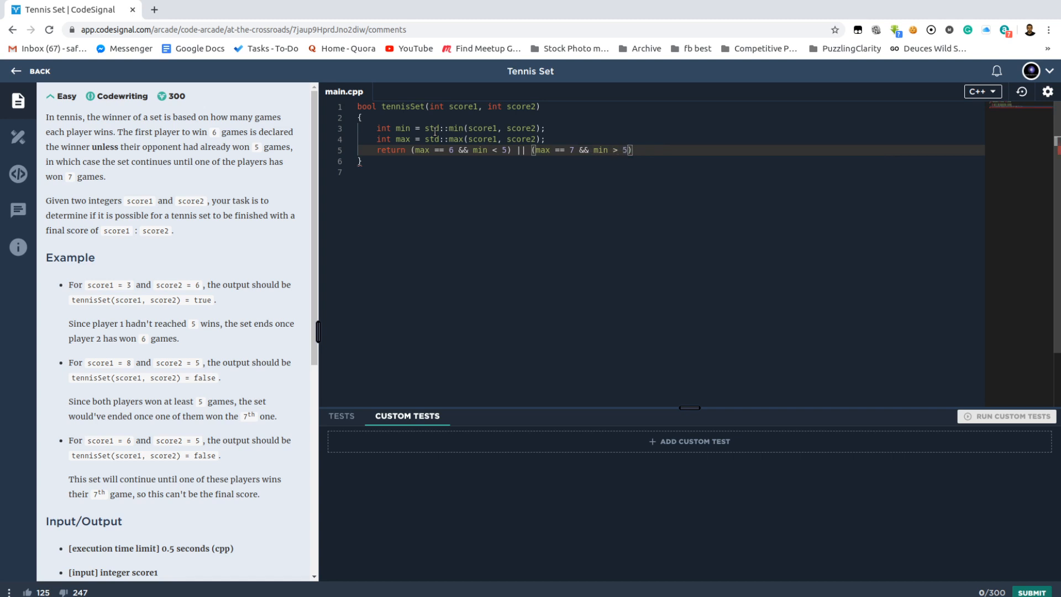
{"action": "type", "text": "&& min <"}
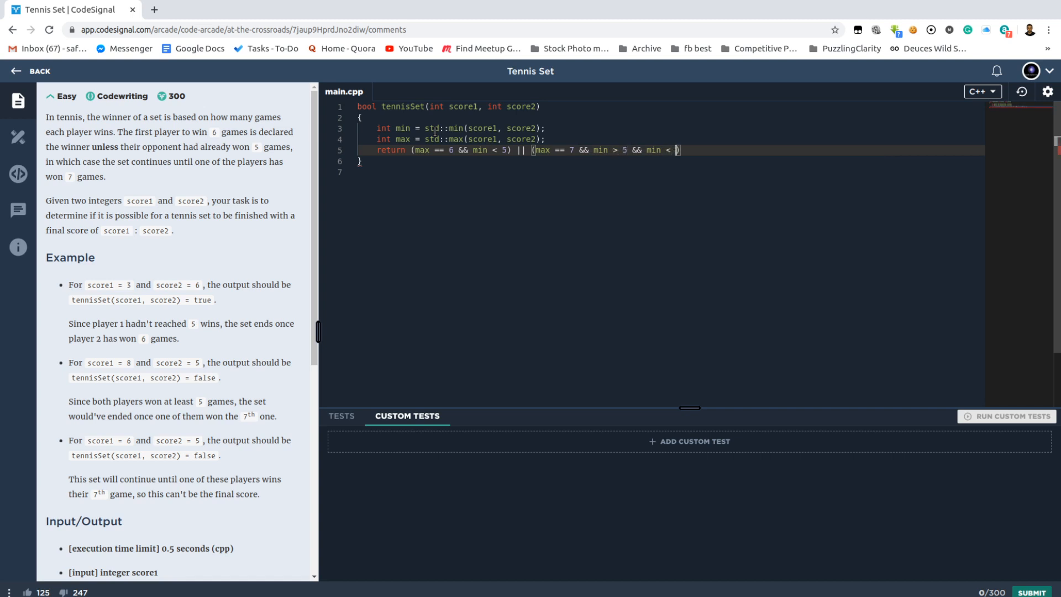
{"action": "type", "text": "7);"}
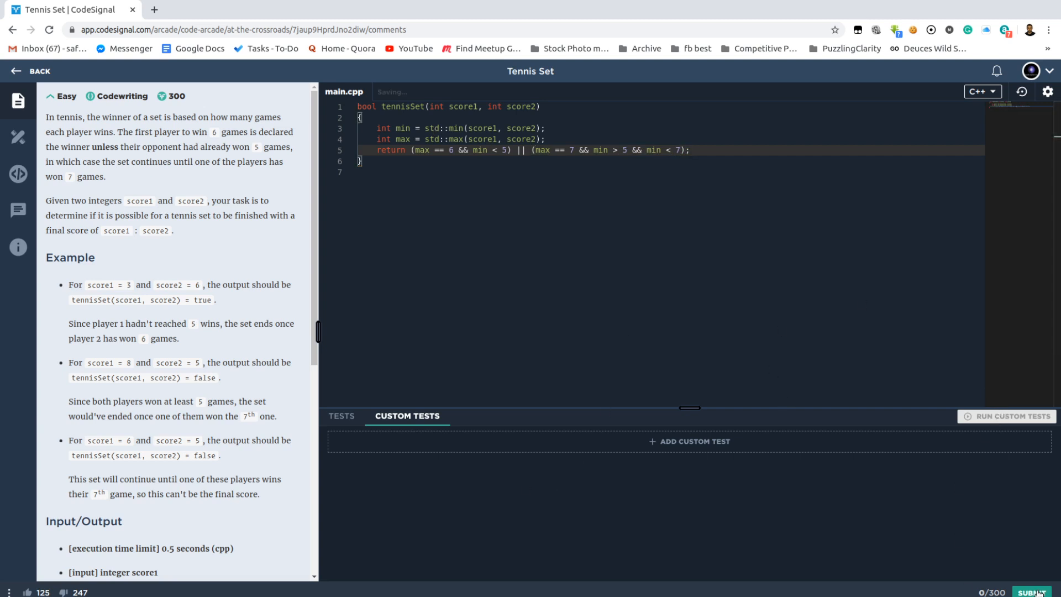
Submit the solution, getting 290/300 with 19 of 20 tests passed, and view the tests.
{"action": "left_click", "coordinate": [1036, 592]}
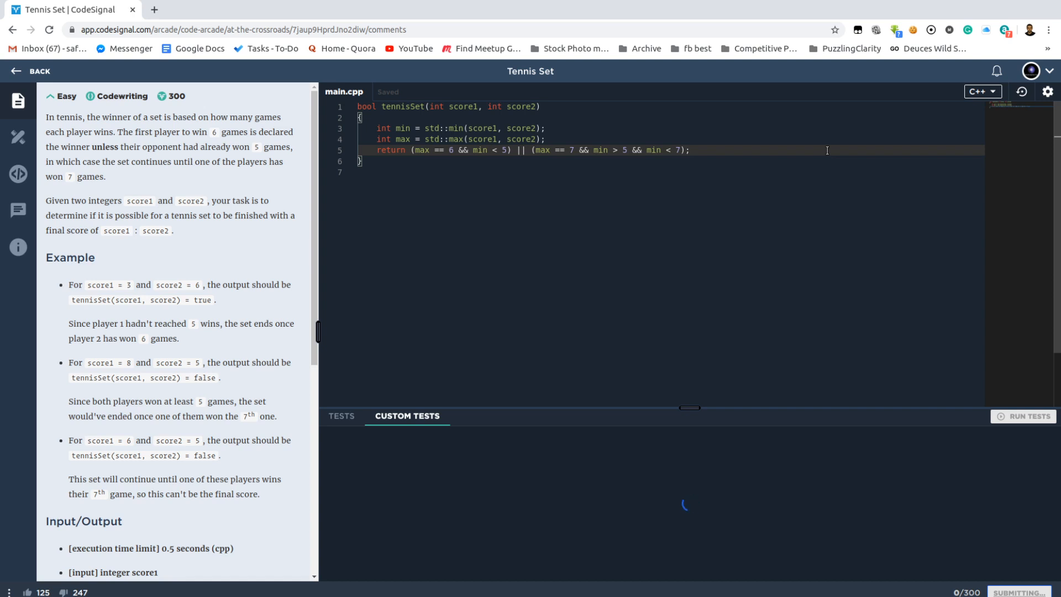
{"action": "left_click", "coordinate": [1029, 592]}
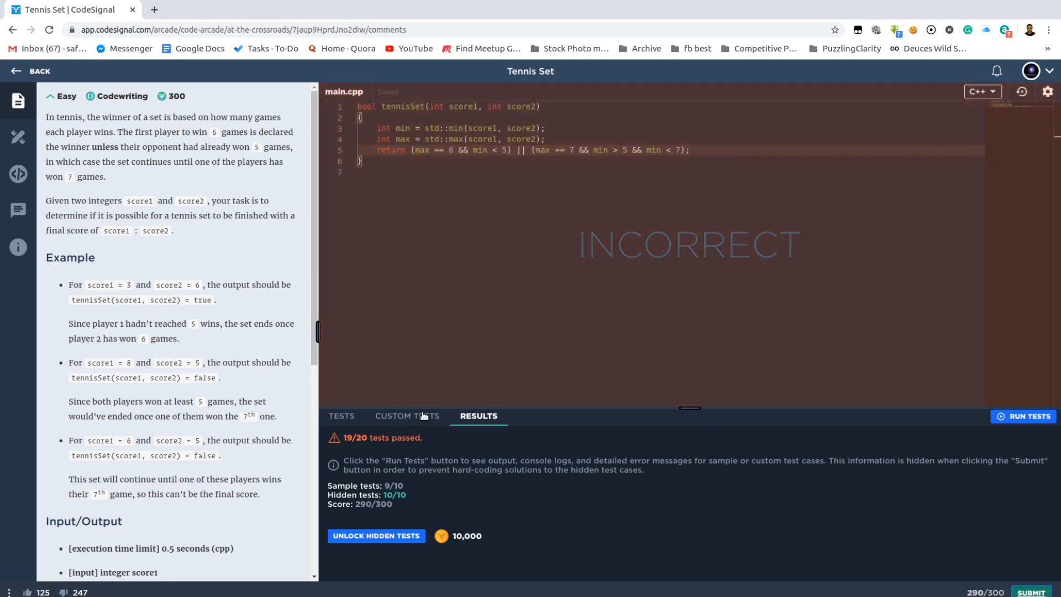
{"action": "left_click", "coordinate": [406, 415]}
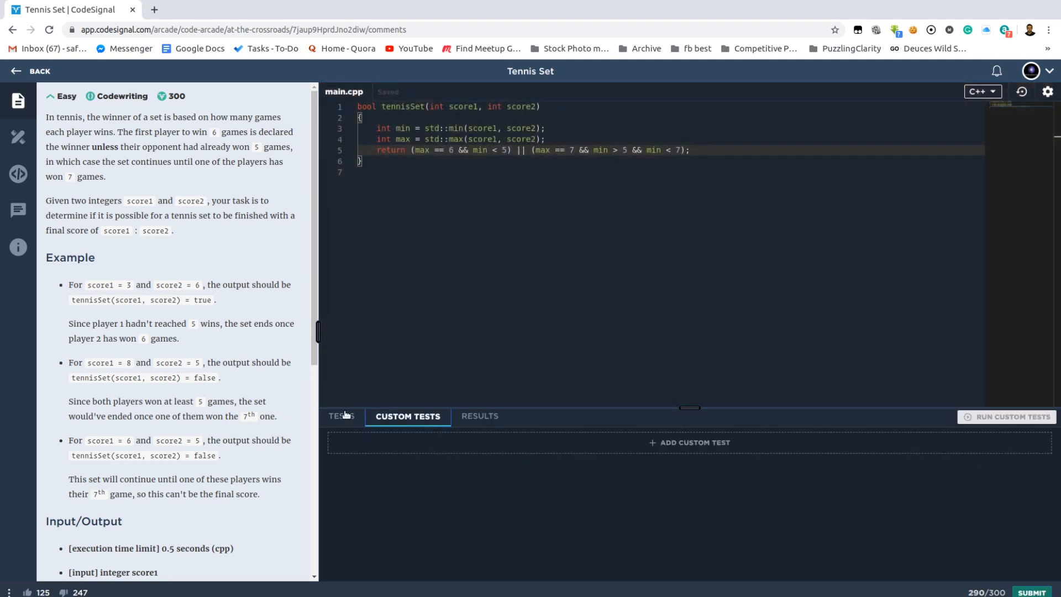
{"action": "left_click", "coordinate": [342, 416]}
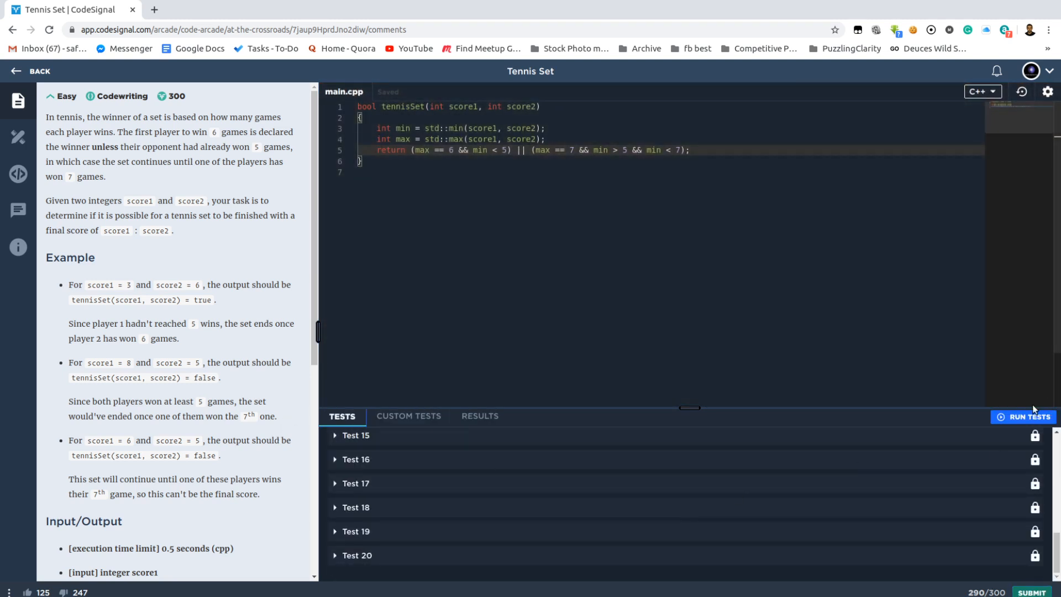
Change min > 5 to min >= 5, rerun the sample tests, and resubmit for 300/300.
{"action": "left_click", "coordinate": [1024, 416]}
{"action": "type", "text": "="}
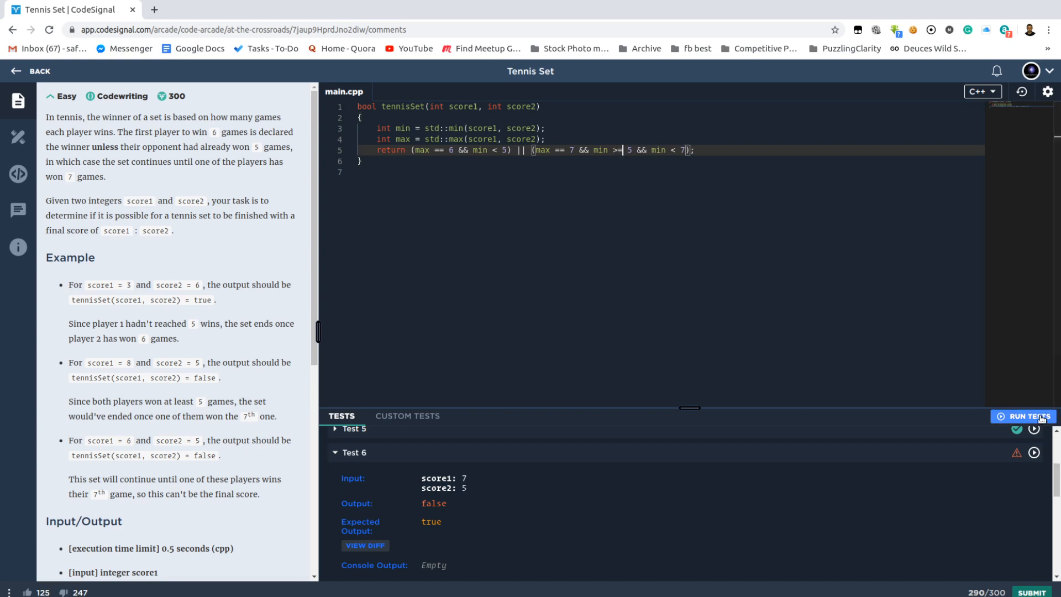
{"action": "left_click", "coordinate": [1023, 416]}
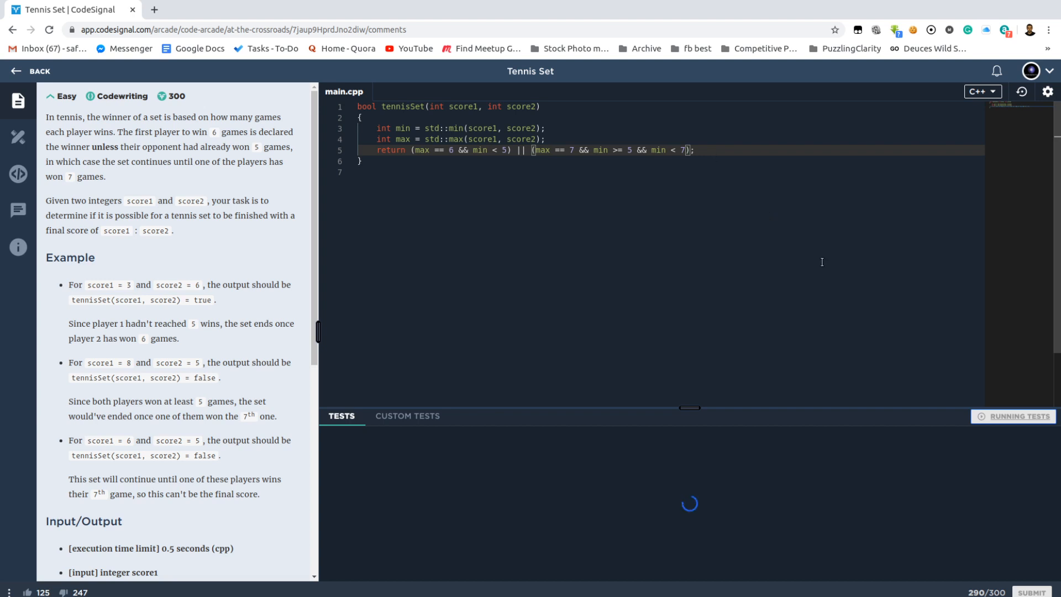
{"action": "mouse_move", "coordinate": [813, 315]}
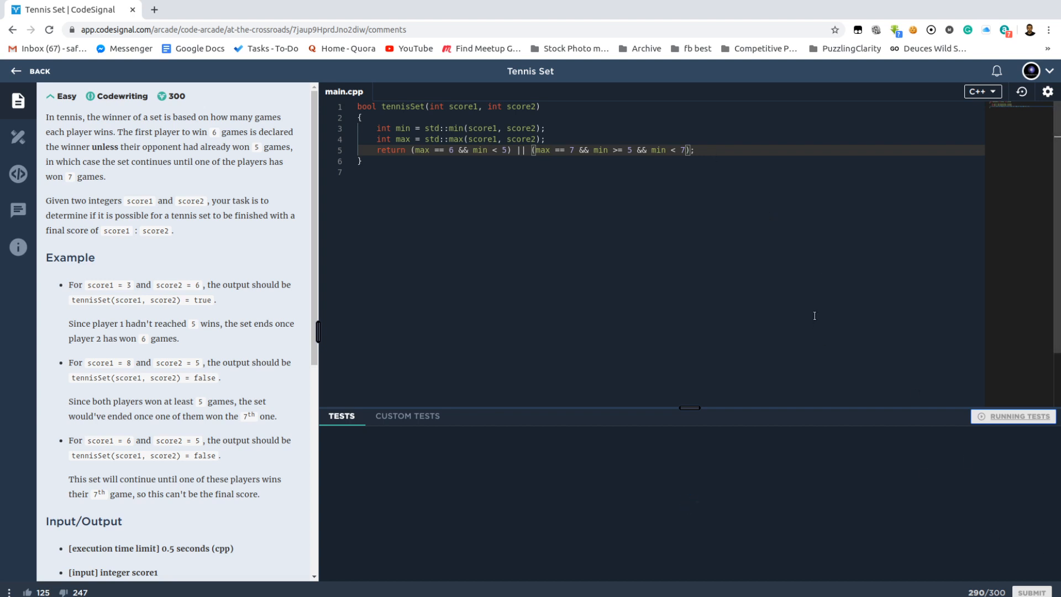
{"action": "left_click", "coordinate": [1018, 415]}
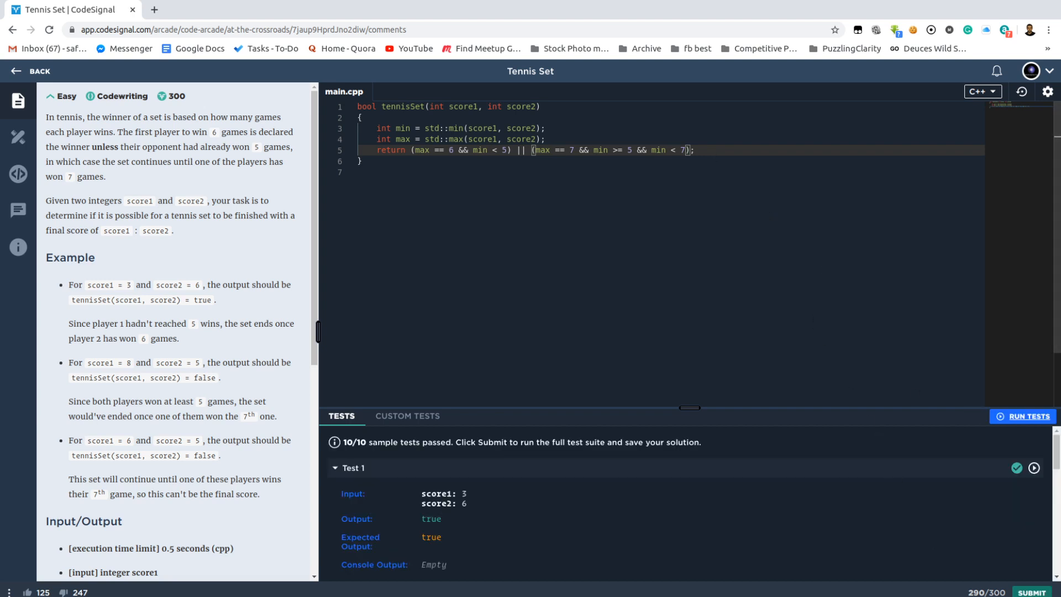
{"action": "left_click", "coordinate": [1029, 592]}
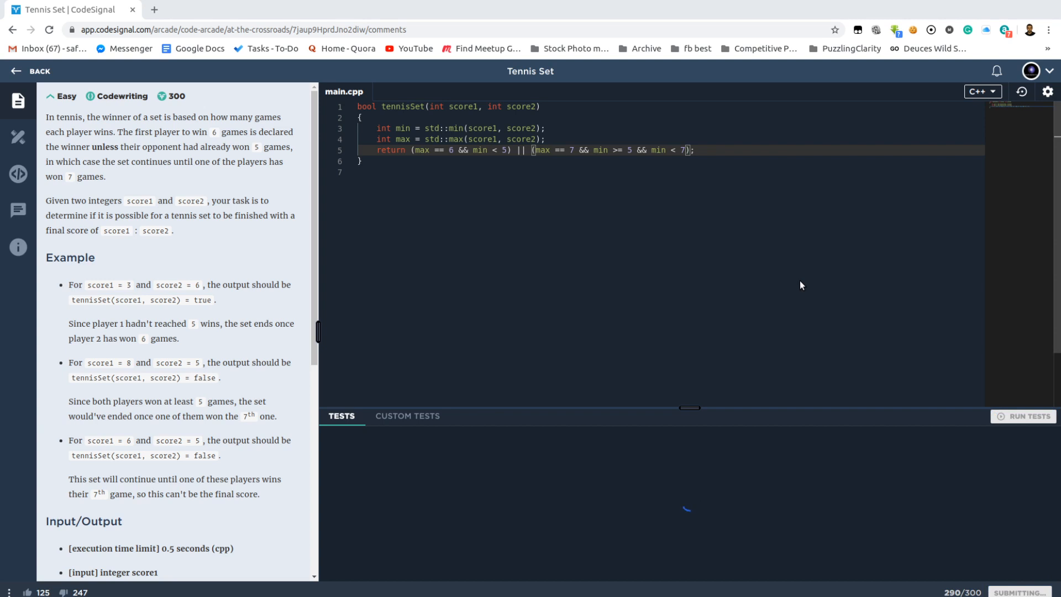
{"action": "left_click", "coordinate": [1024, 416]}
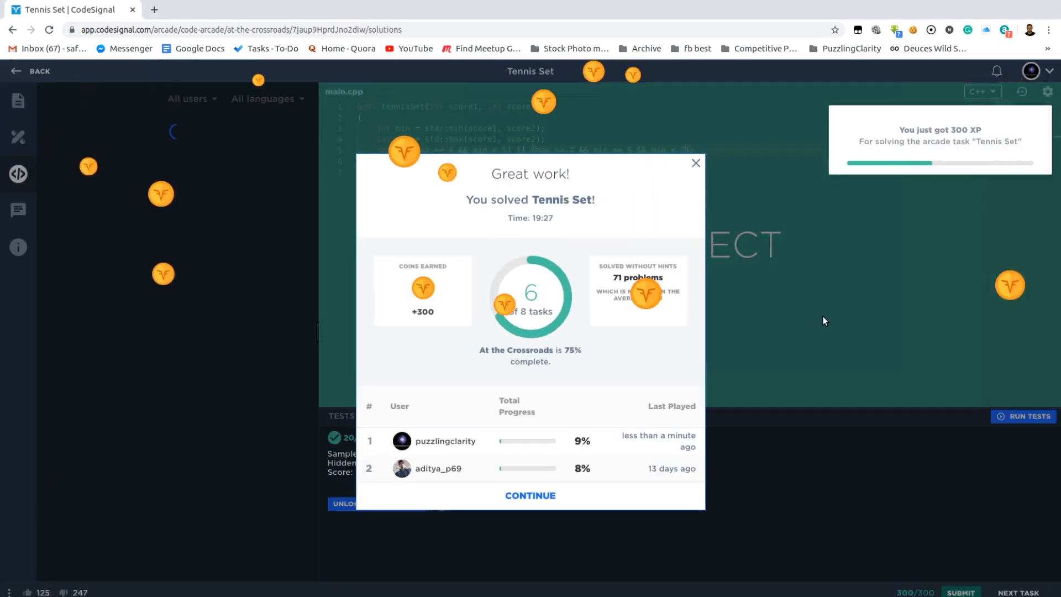